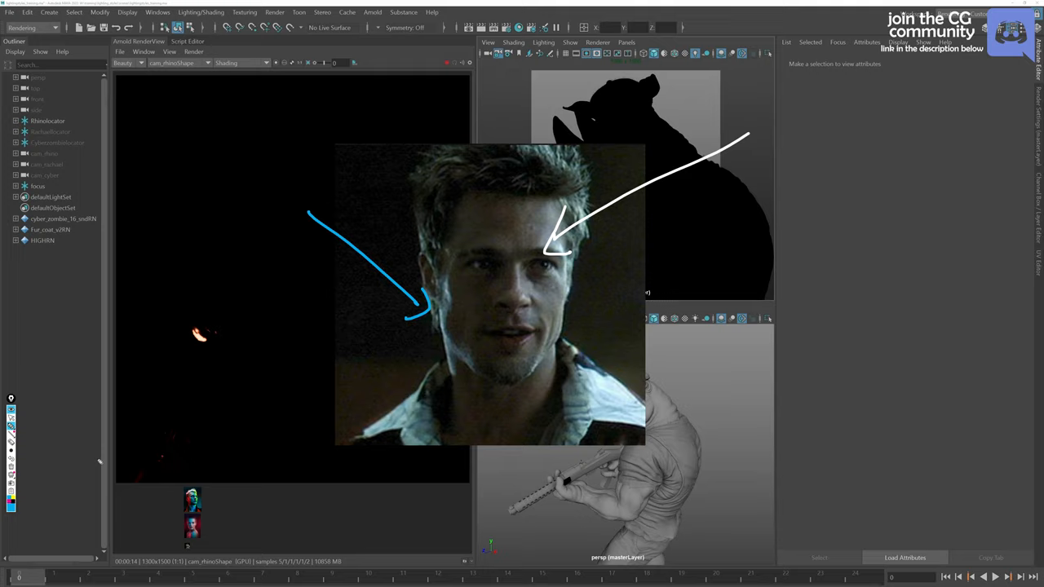
# Create an Arnold area light and raise its Exposure to 15
pyautogui.click(372, 12)
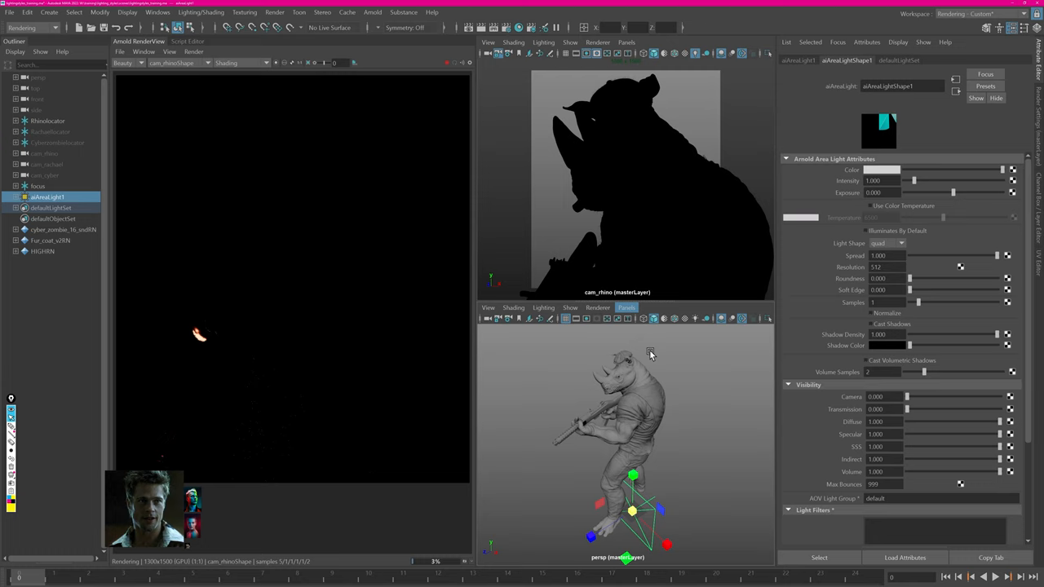
pyautogui.write('15')
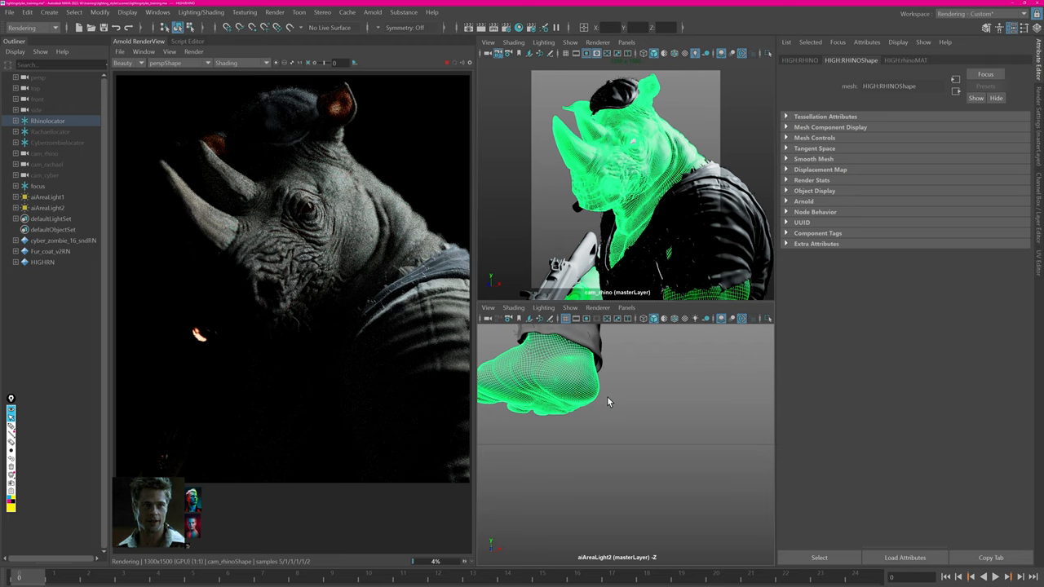
# Position the area light above the rhino so the render shows the bust lit from above
pyautogui.click(46, 209)
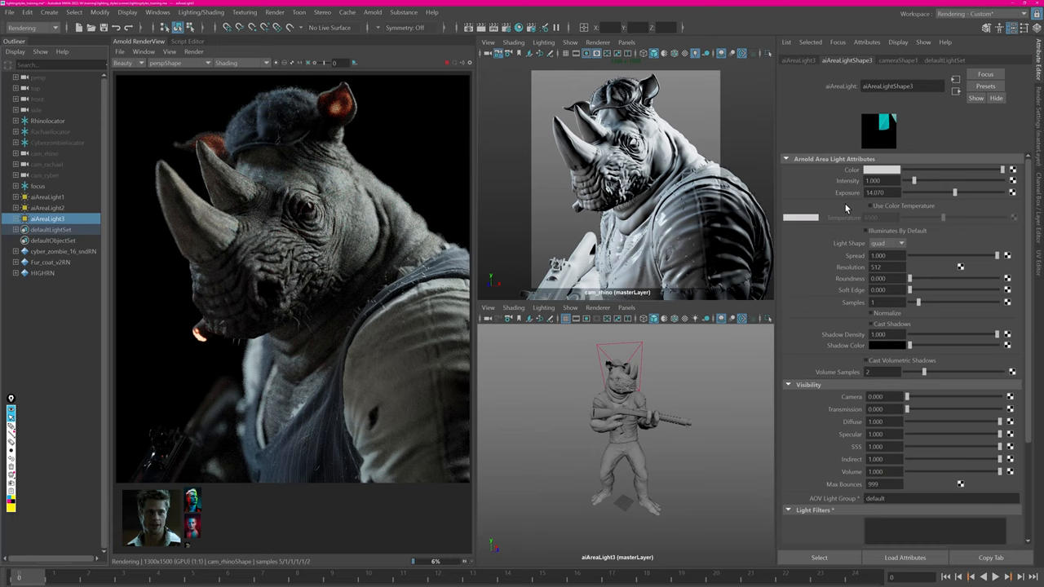
# Add a second Arnold area light above the rhino's head
pyautogui.click(880, 170)
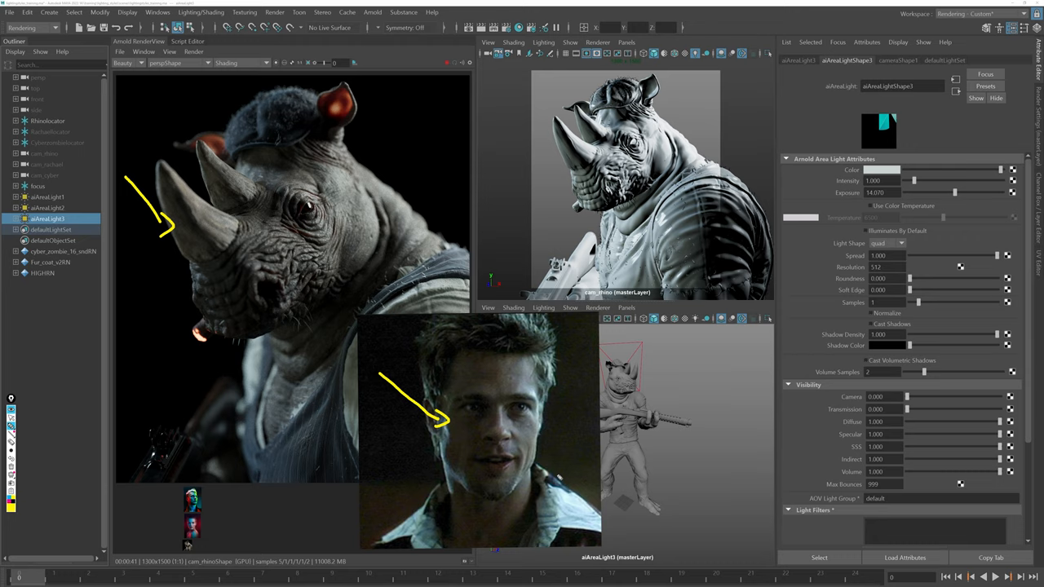
# Move and rotate the area lights behind the rhino until a rim highlight matches the reference
pyautogui.moveTo(440, 122); pyautogui.dragTo(388, 193)
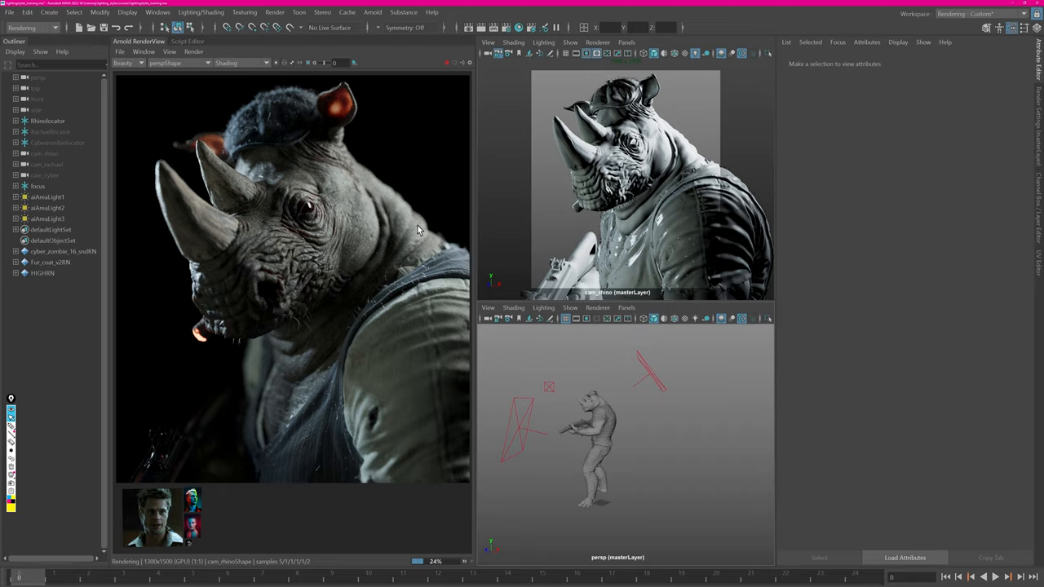
pyautogui.click(47, 229)
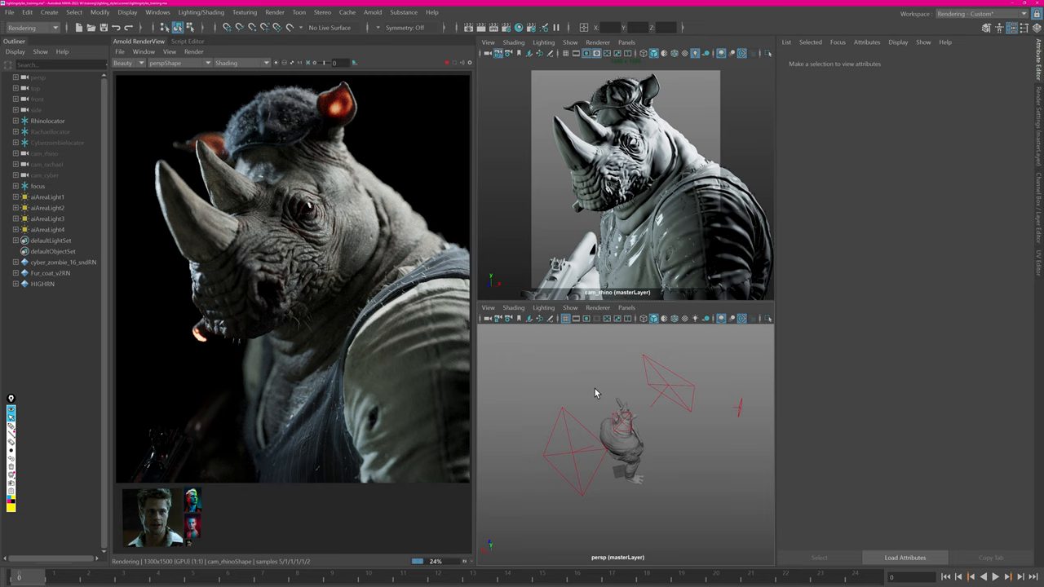
pyautogui.click(46, 228)
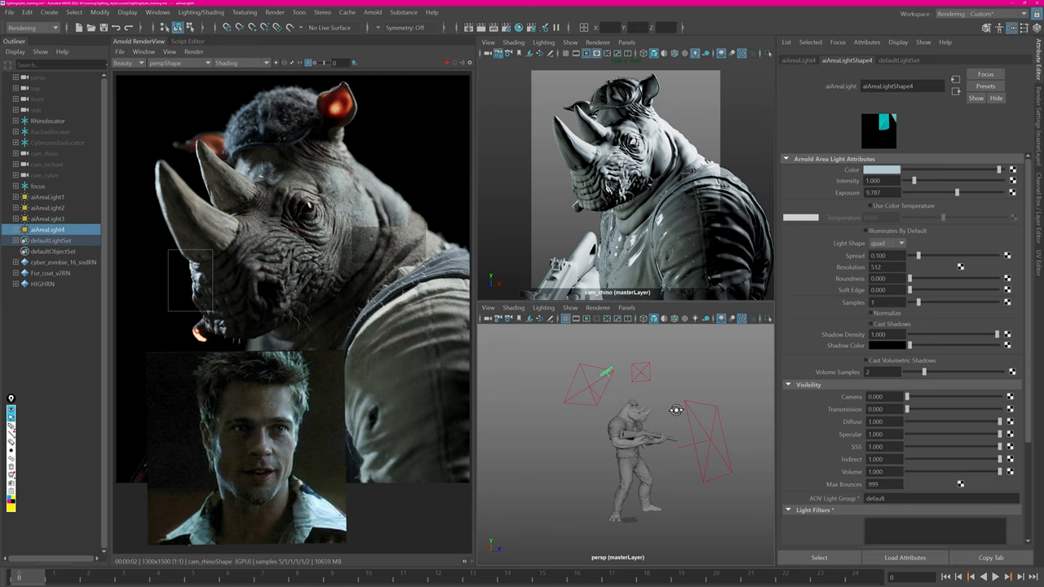
pyautogui.click(46, 218)
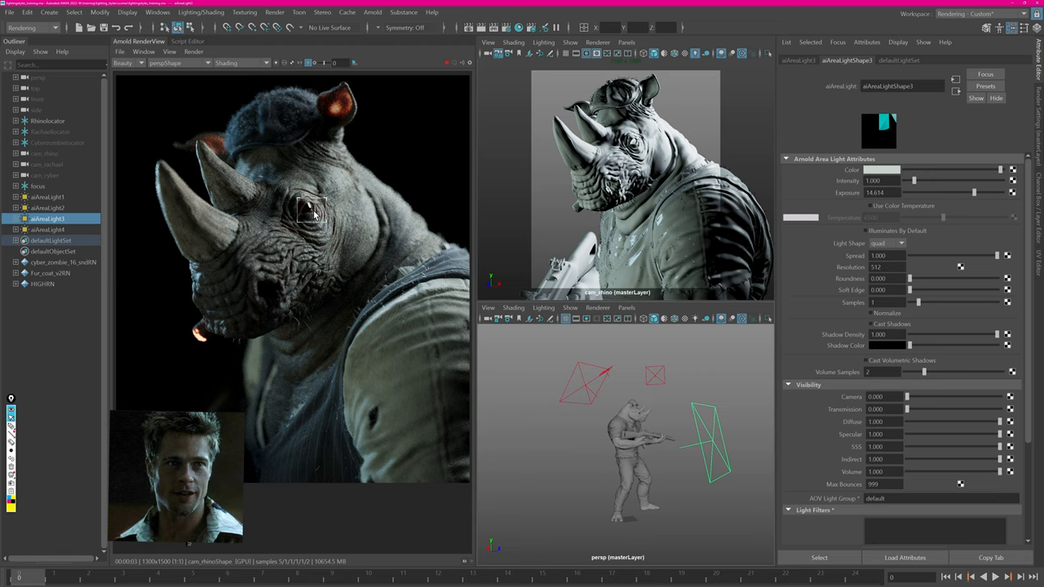
# Add a third area light, run Update TX Files, and dismiss the resulting Fatal Error dialog
pyautogui.click(372, 12)
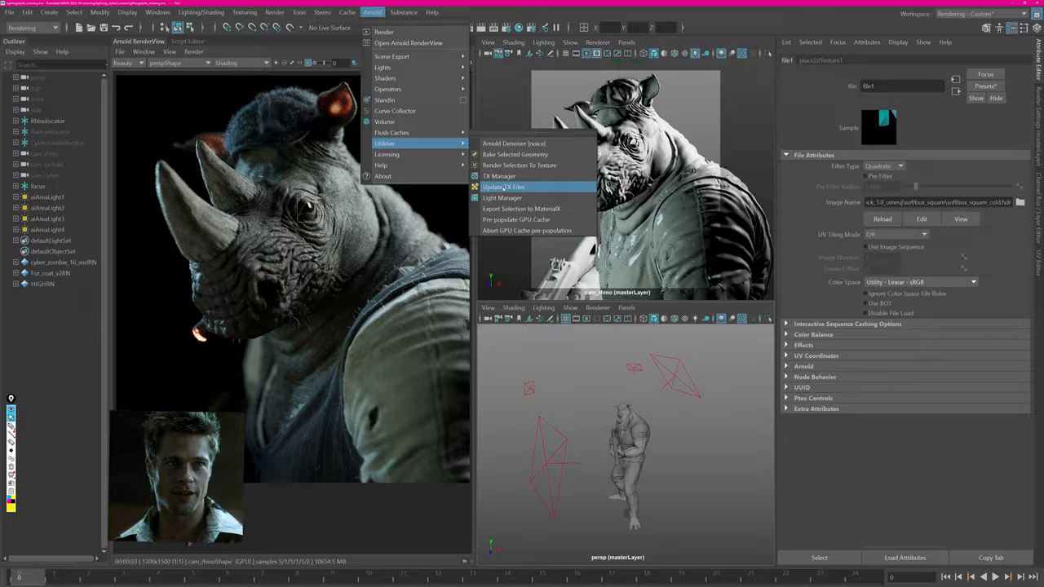
pyautogui.click(502, 186)
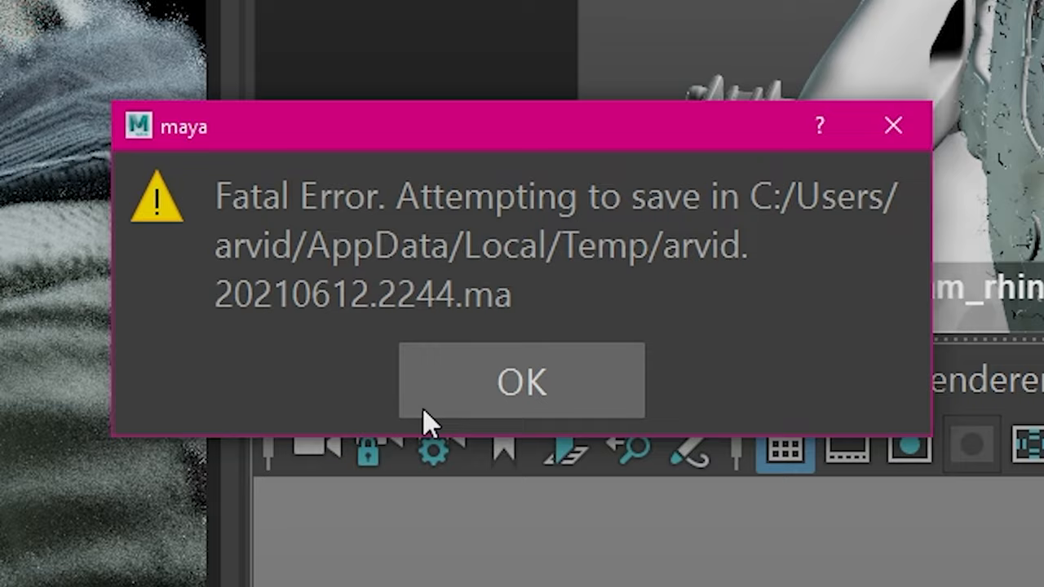
pyautogui.click(522, 382)
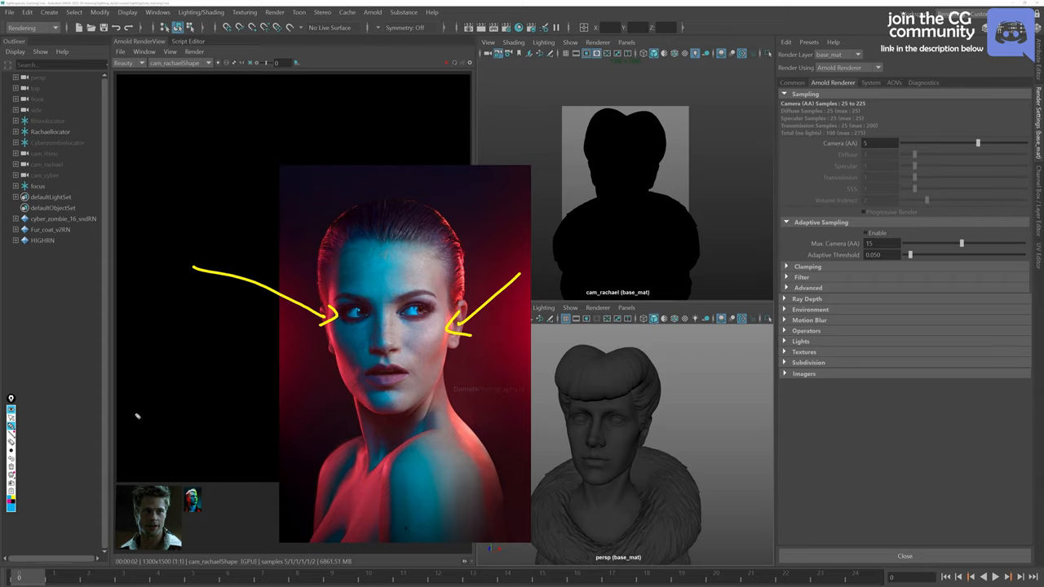
# Place the red-and-blue portrait reference beside the unlit female bust render
pyautogui.moveTo(286, 171); pyautogui.dragTo(375, 285)
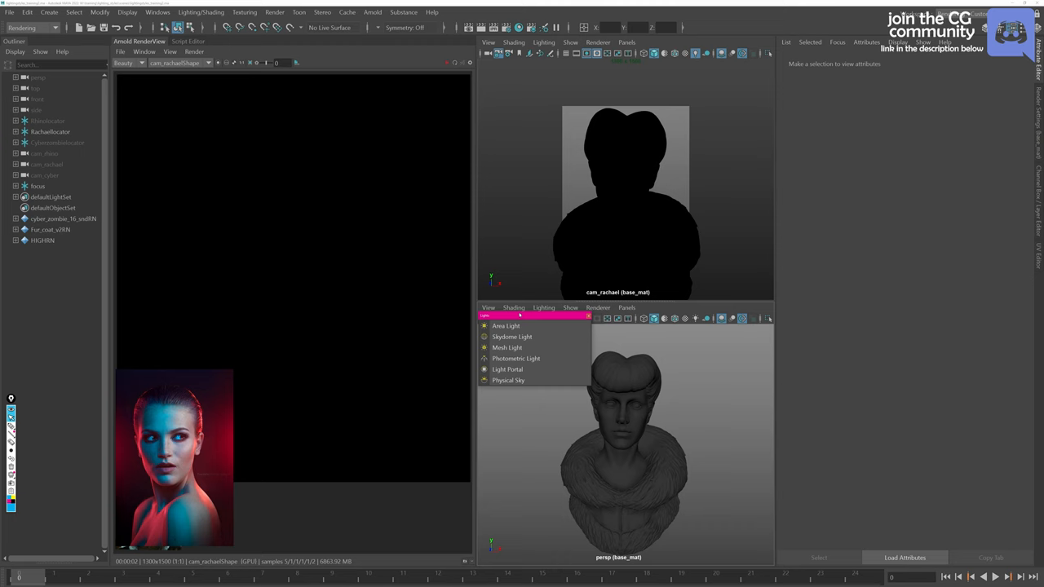
# Add area lights giving the bust a blue face light and a red rim from the right
pyautogui.click(506, 326)
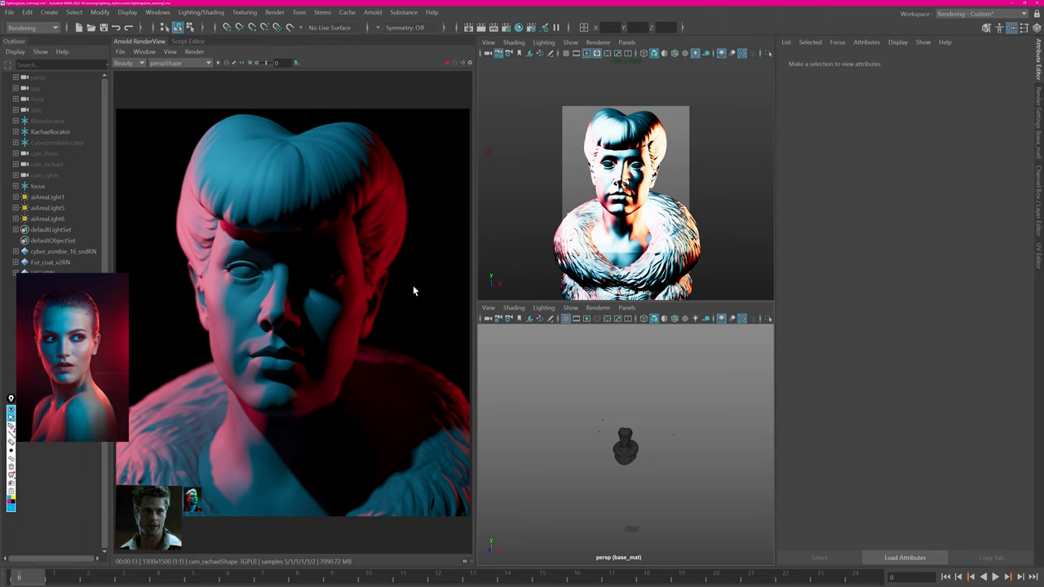
pyautogui.click(47, 209)
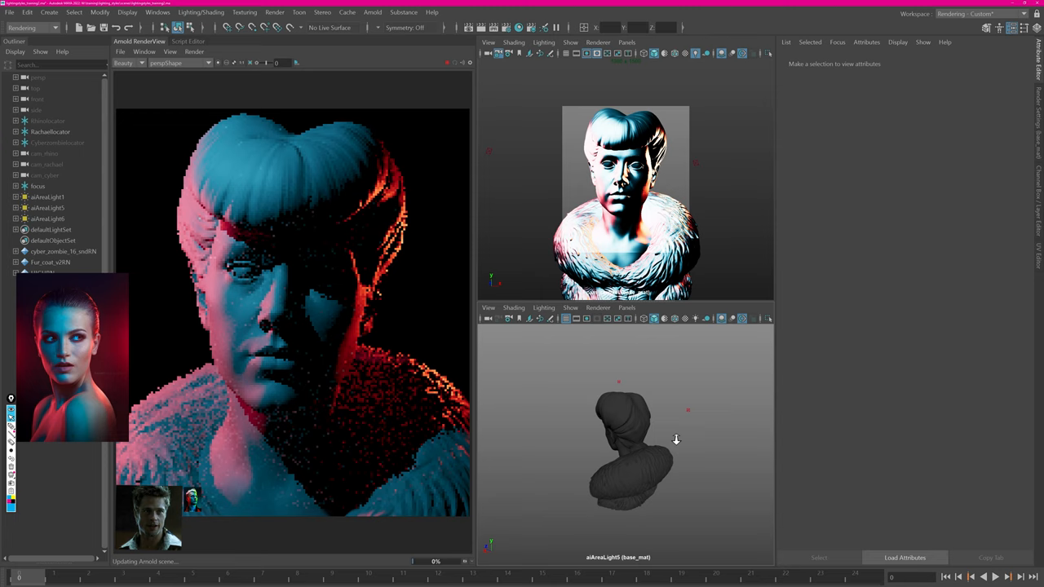
pyautogui.click(46, 196)
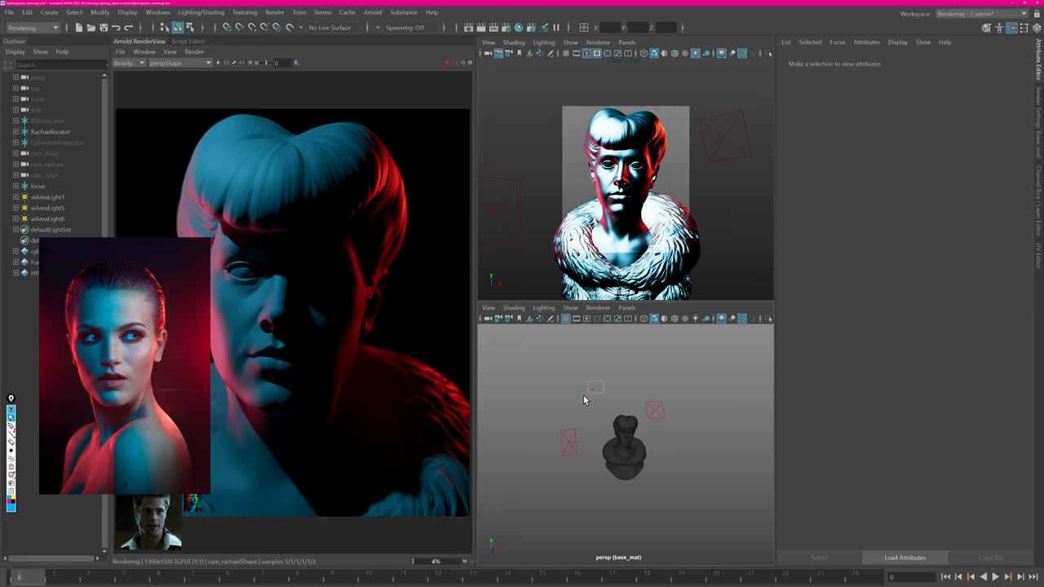
# Select an area light near the bust so its shape is visible in the viewports
pyautogui.click(47, 218)
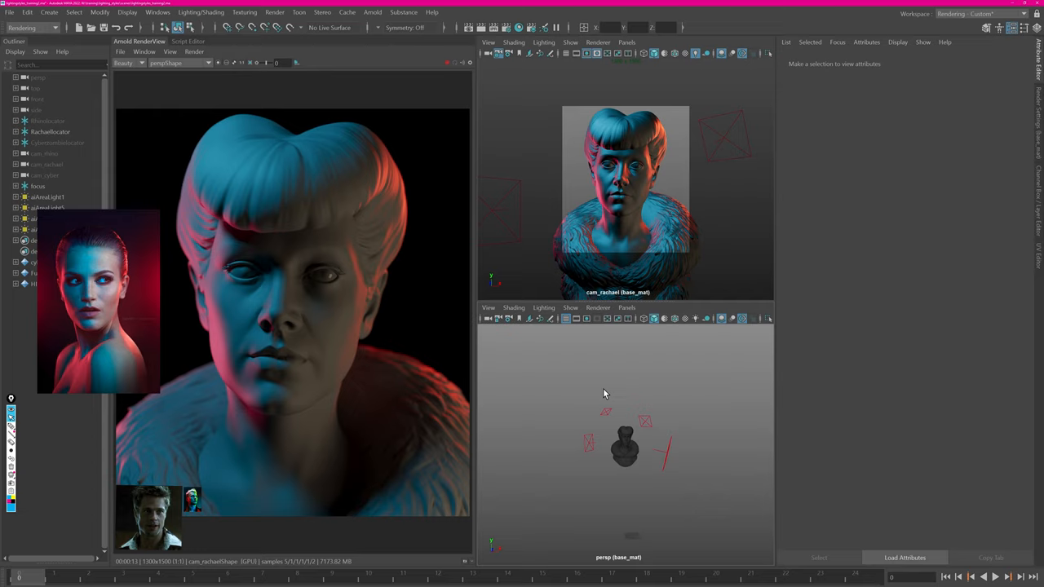
pyautogui.moveTo(270, 401)
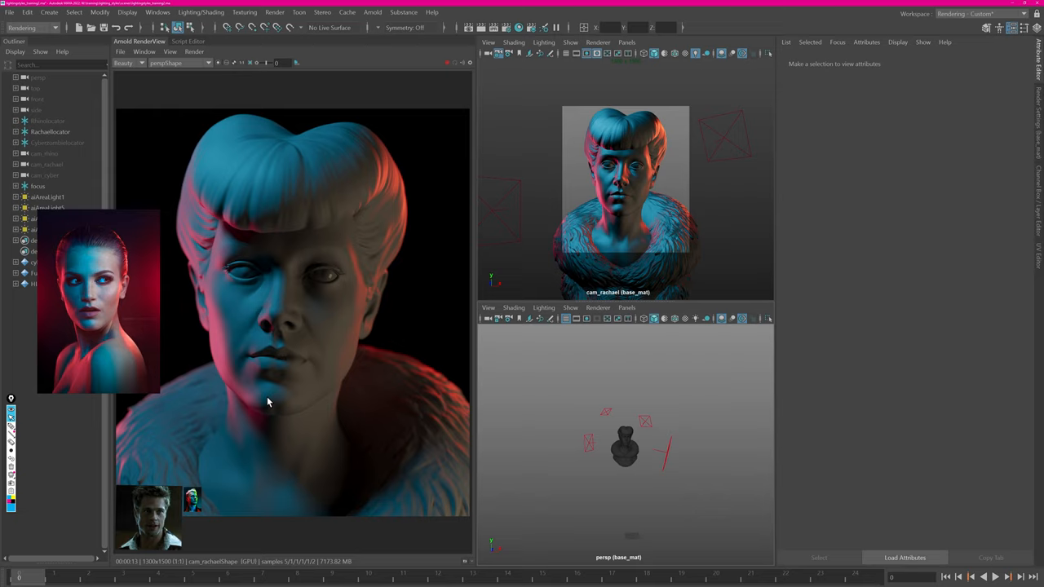
pyautogui.moveTo(316, 321)
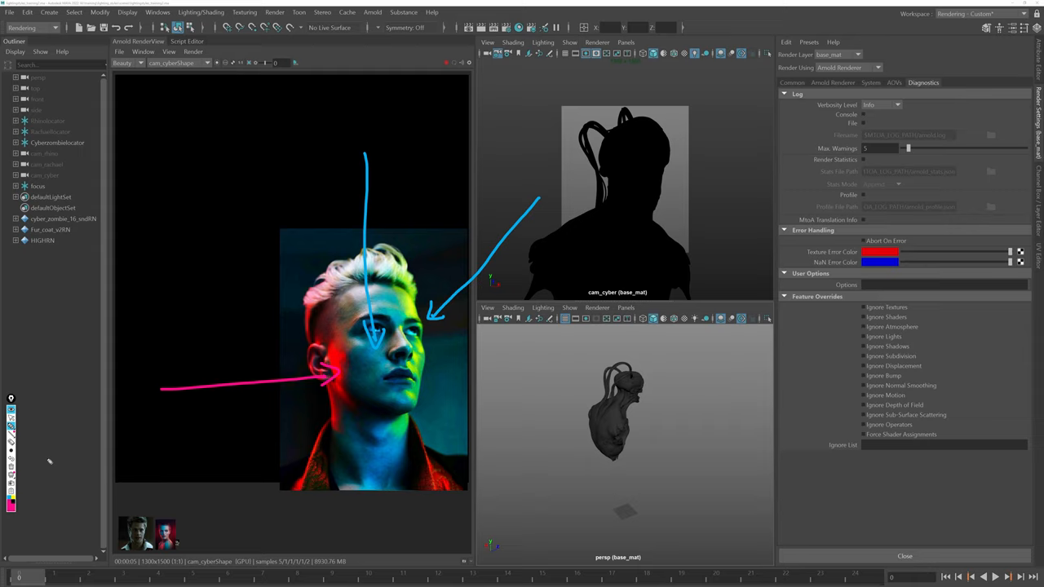
# Reposition the male reference portrait large beside the unlit zombie render
pyautogui.moveTo(258, 170); pyautogui.dragTo(350, 302)
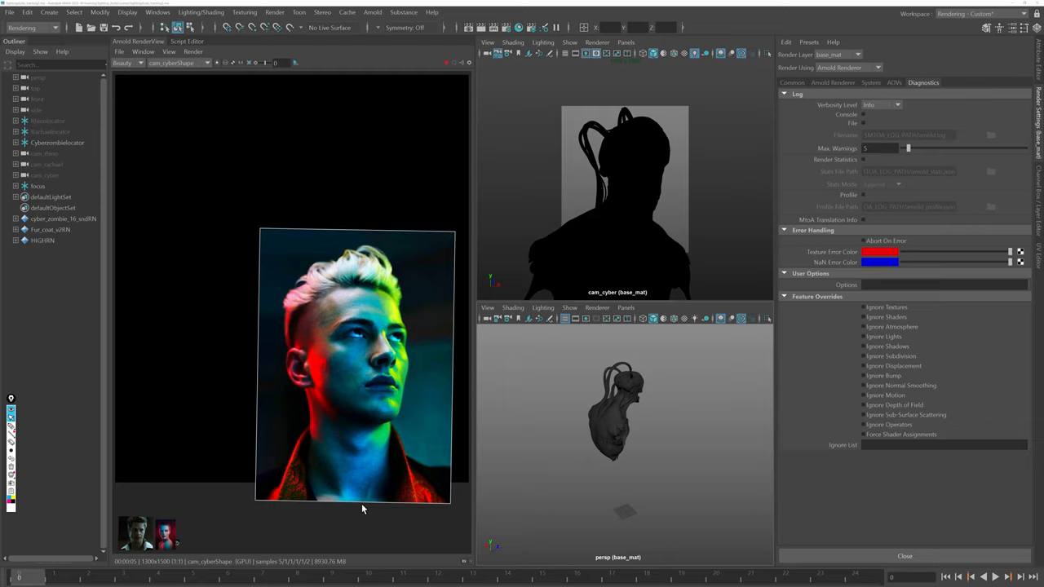
# Create a green-tinted area light with raised exposure flooding the zombie bust
pyautogui.click(45, 195)
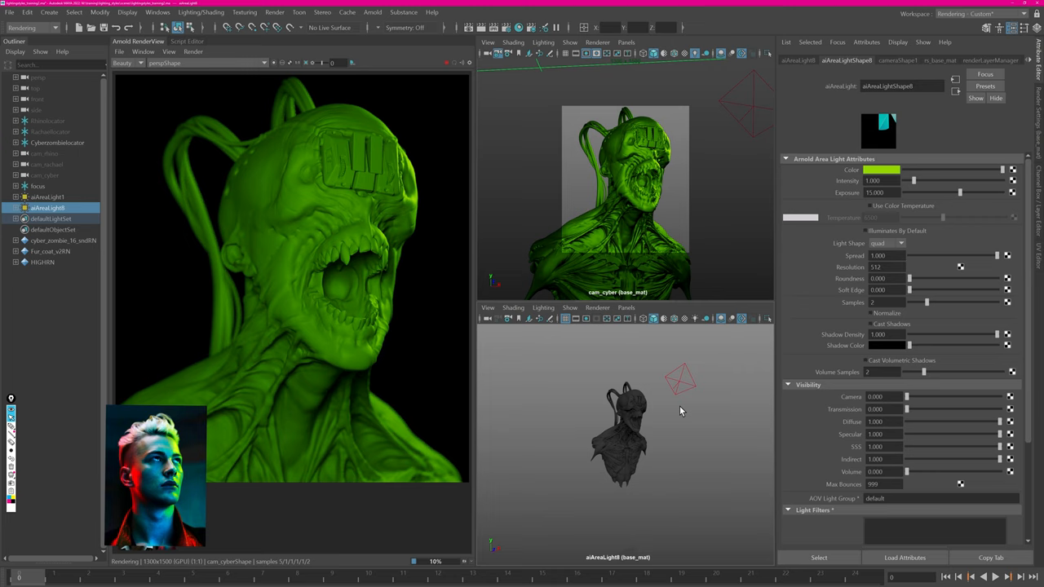
pyautogui.click(46, 219)
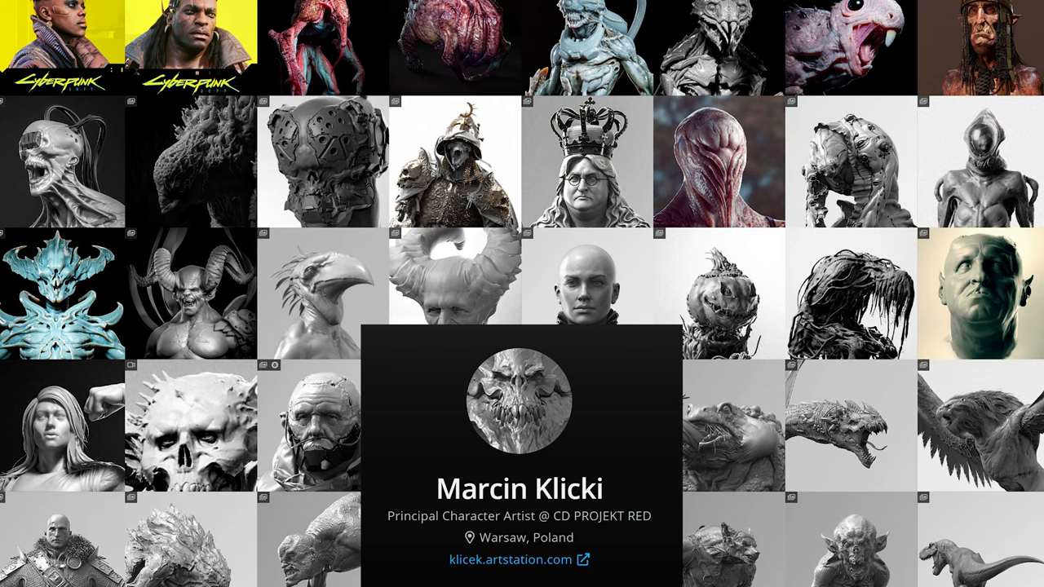
# Scroll down through the ArtStation gallery of character and zombie sculpts
pyautogui.scroll(-3)
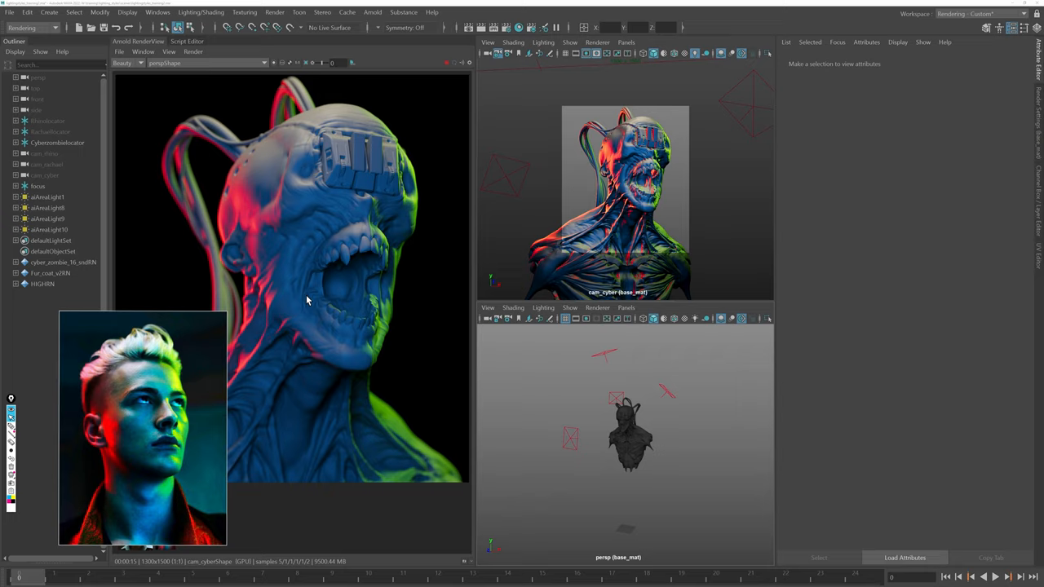
pyautogui.moveTo(617, 366)
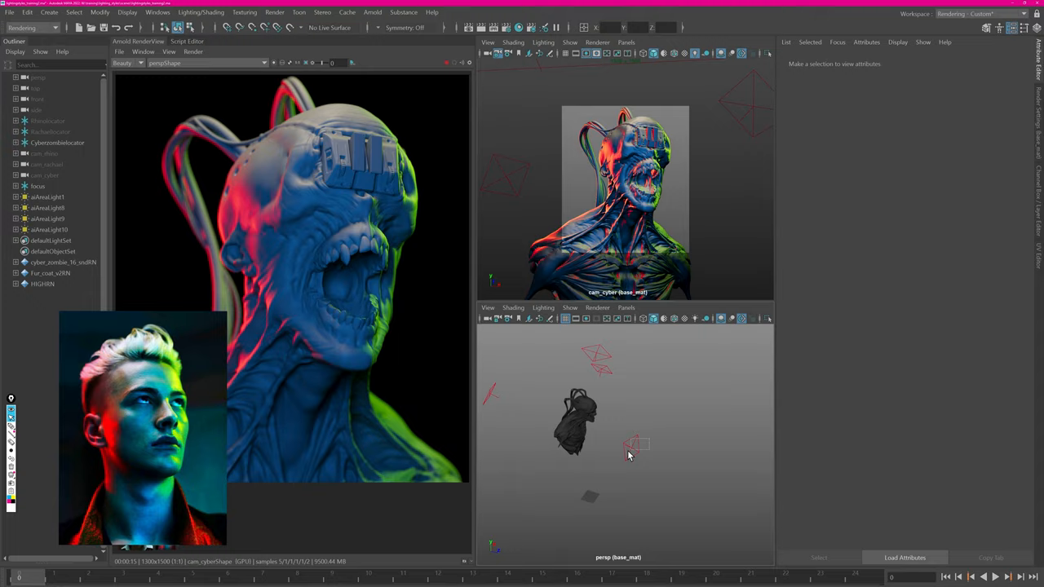
# Select the area lights beside the bust to tune the green rim light's Spread
pyautogui.click(47, 207)
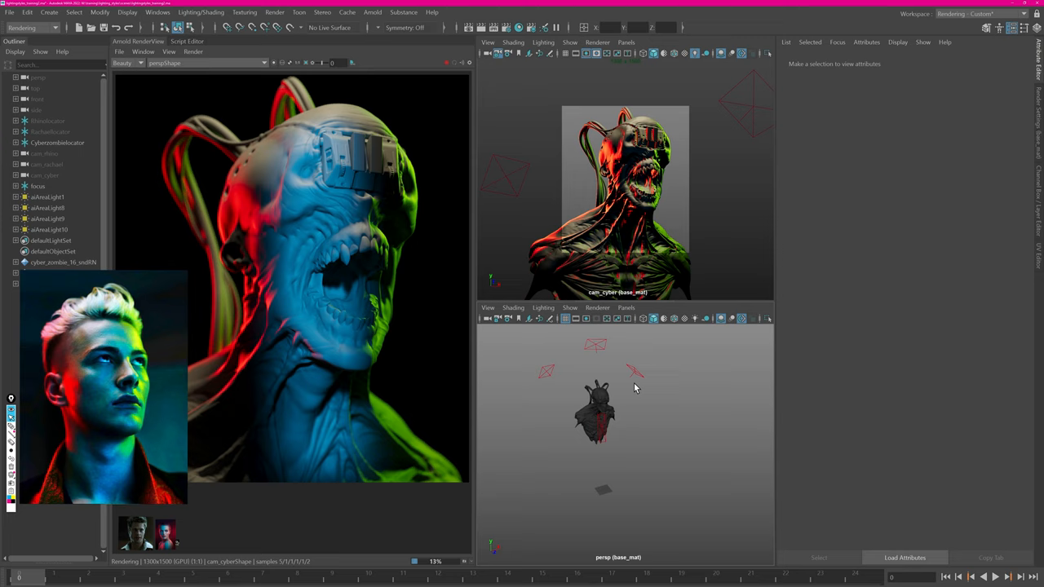
pyautogui.click(48, 198)
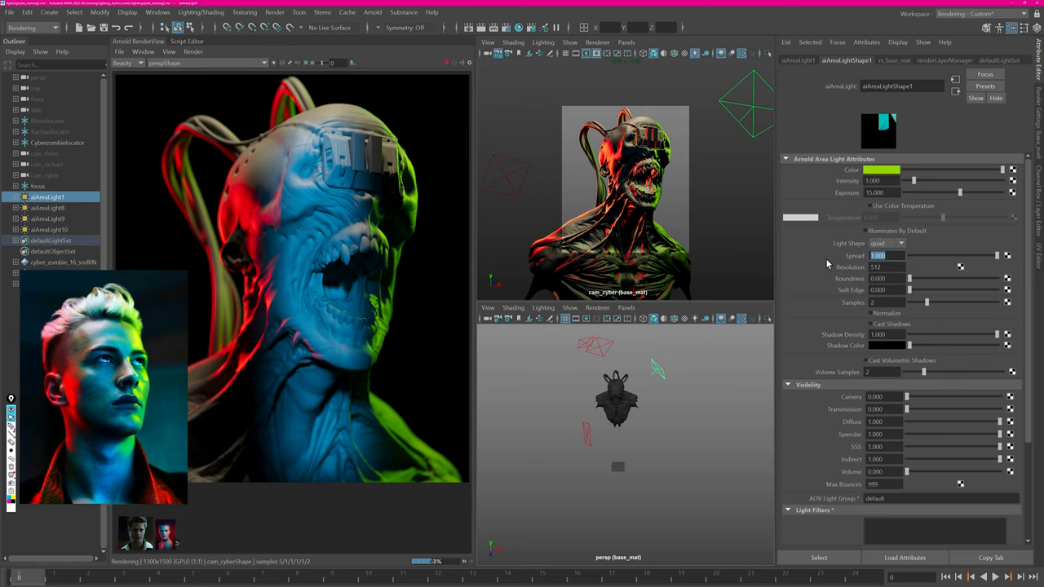